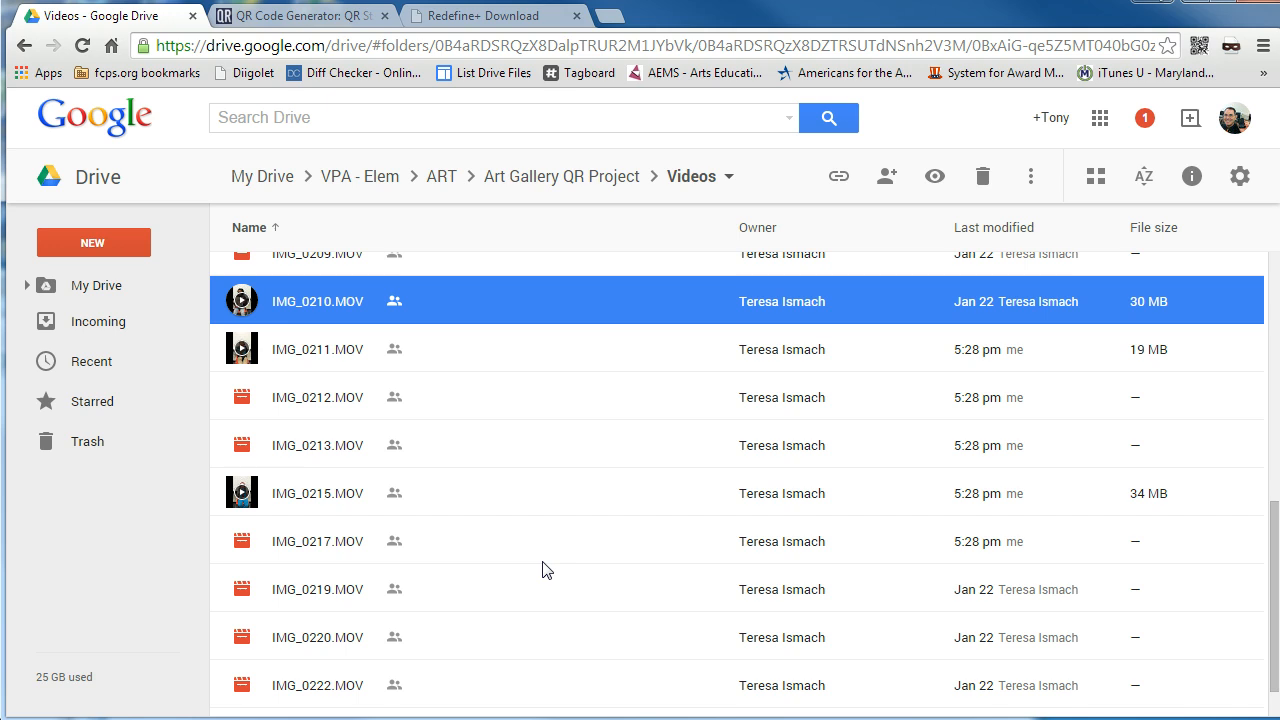
- Glance over the QR Stuff generator site, then return to the Google Drive Videos folder
left_click(546, 540)
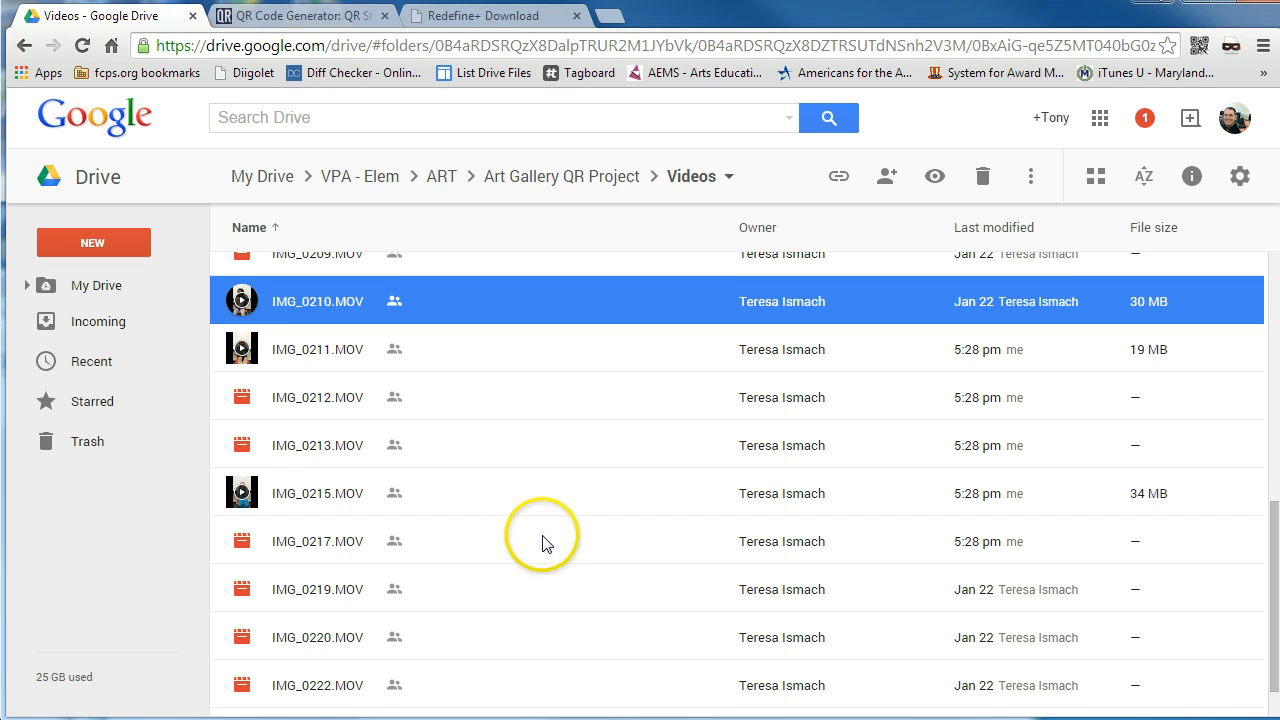
mouse_move(304, 84)
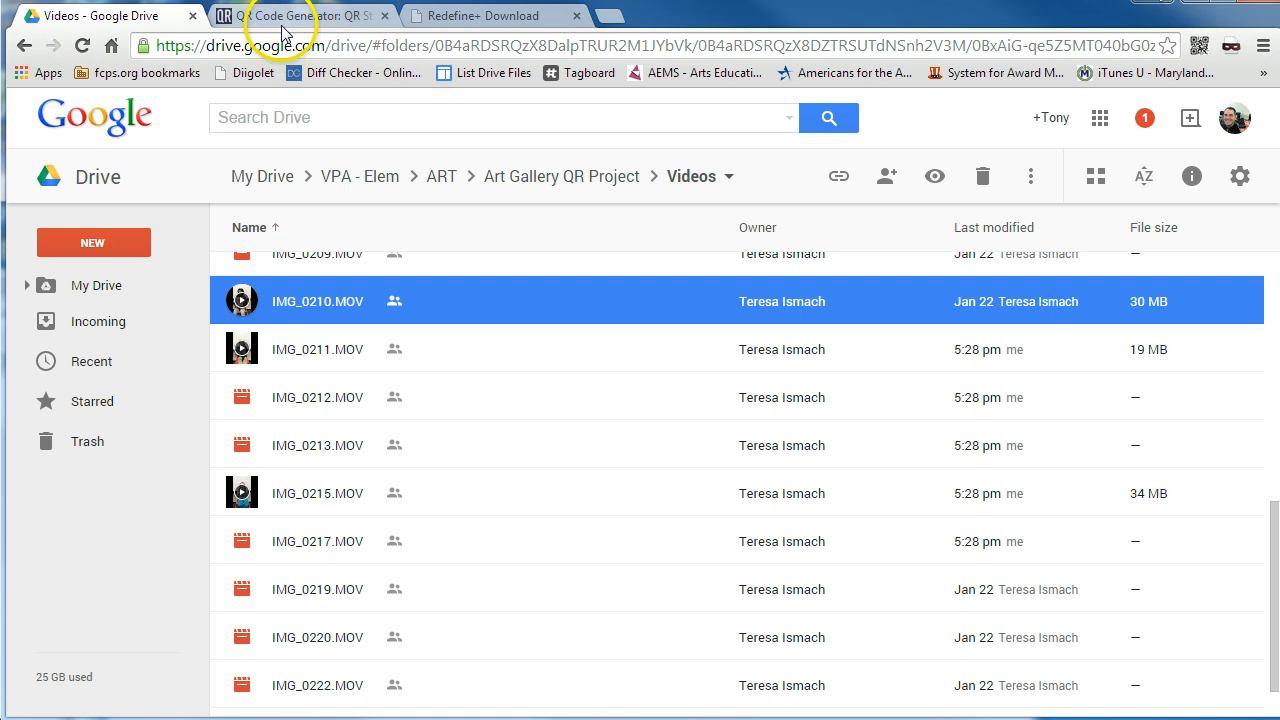
left_click(300, 16)
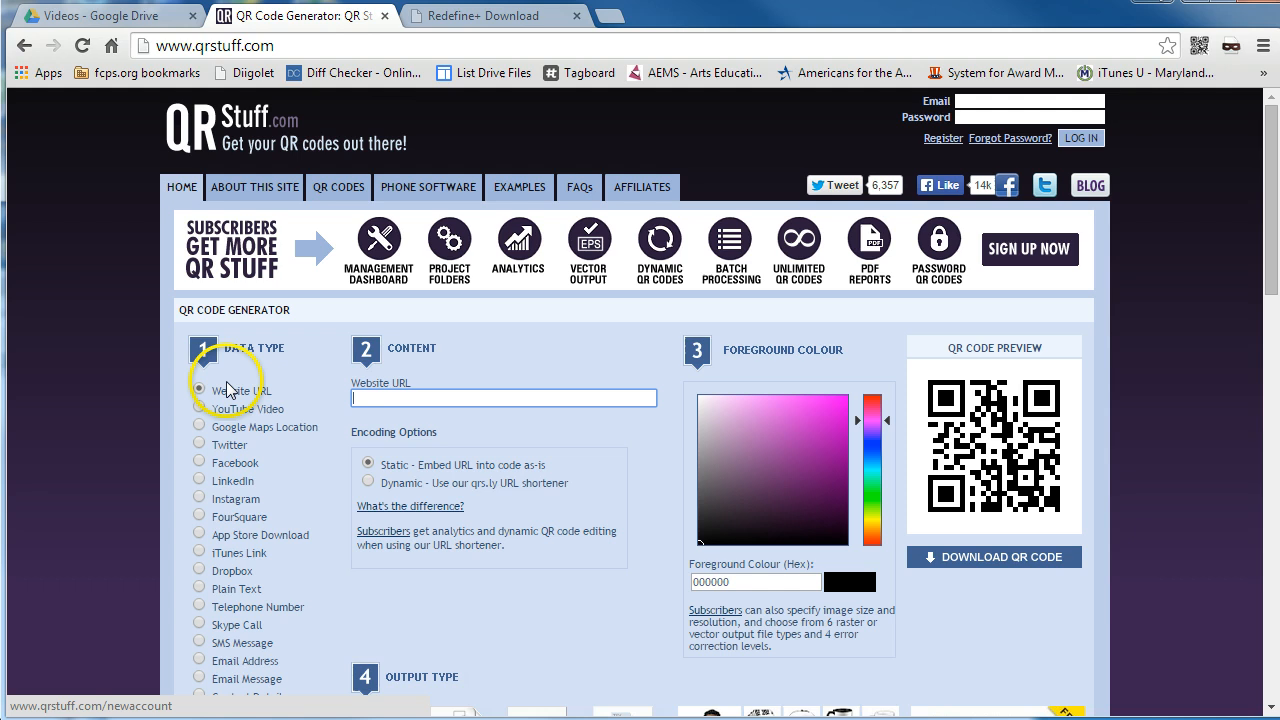
scroll("down", 3)
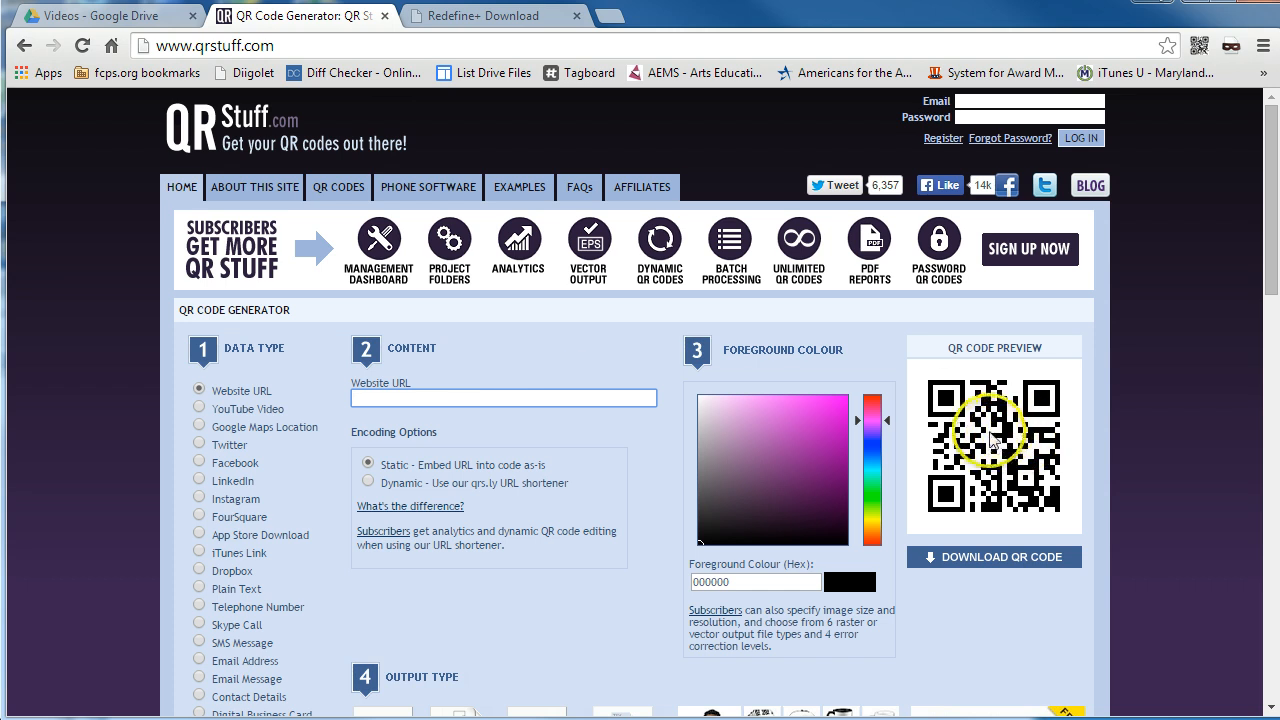
left_click(100, 16)
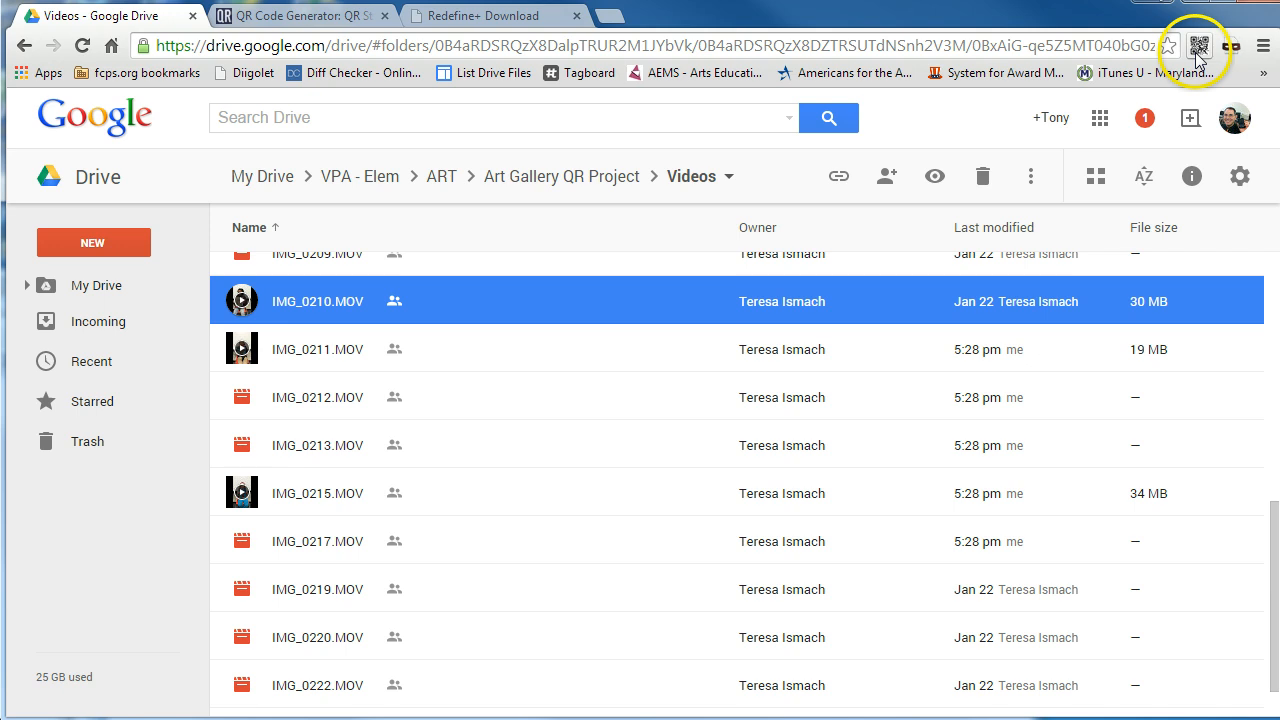
mouse_move(650, 390)
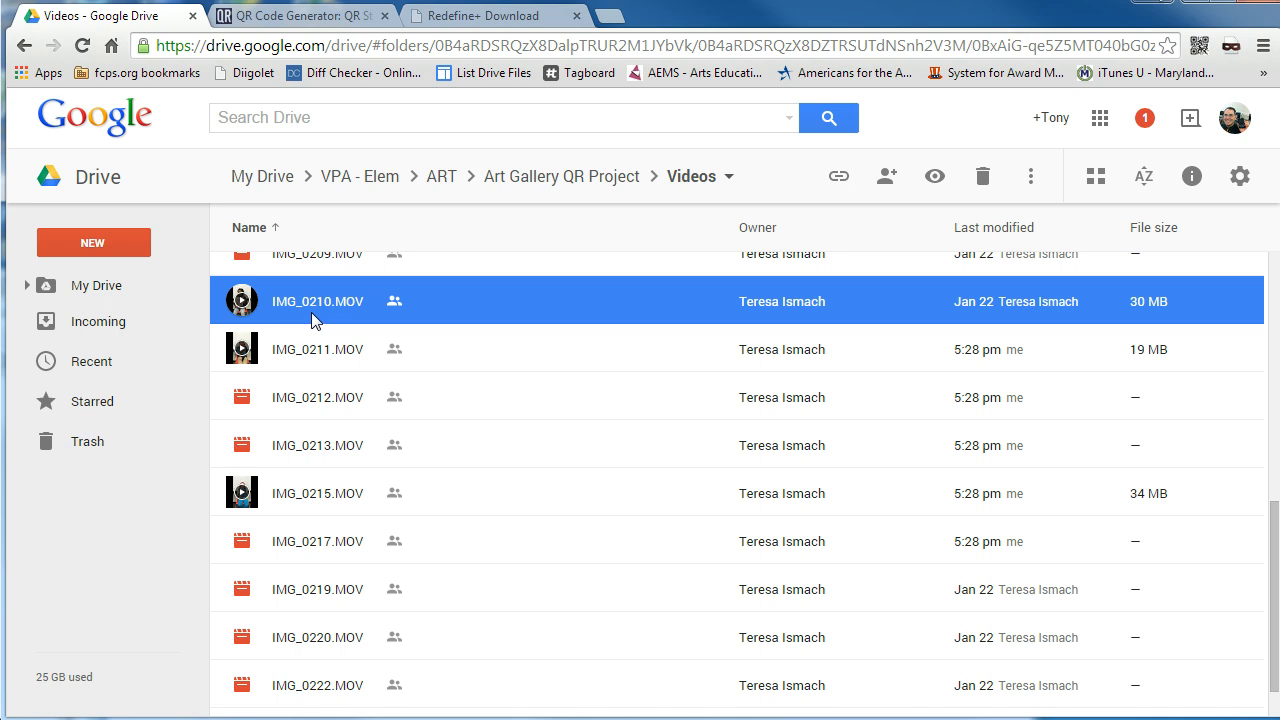
mouse_move(676, 278)
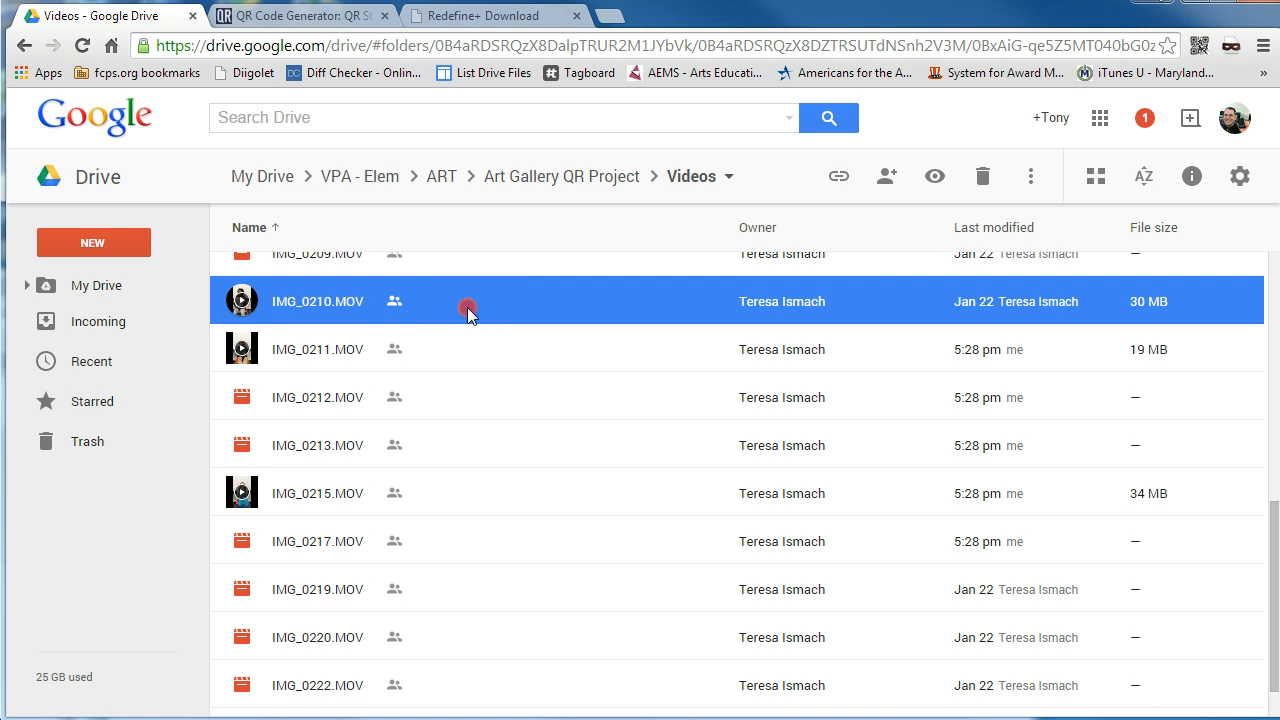
- Generate a shareable link for IMG_0210.MOV and bring up its Sharing settings dialog
right_click(470, 308)
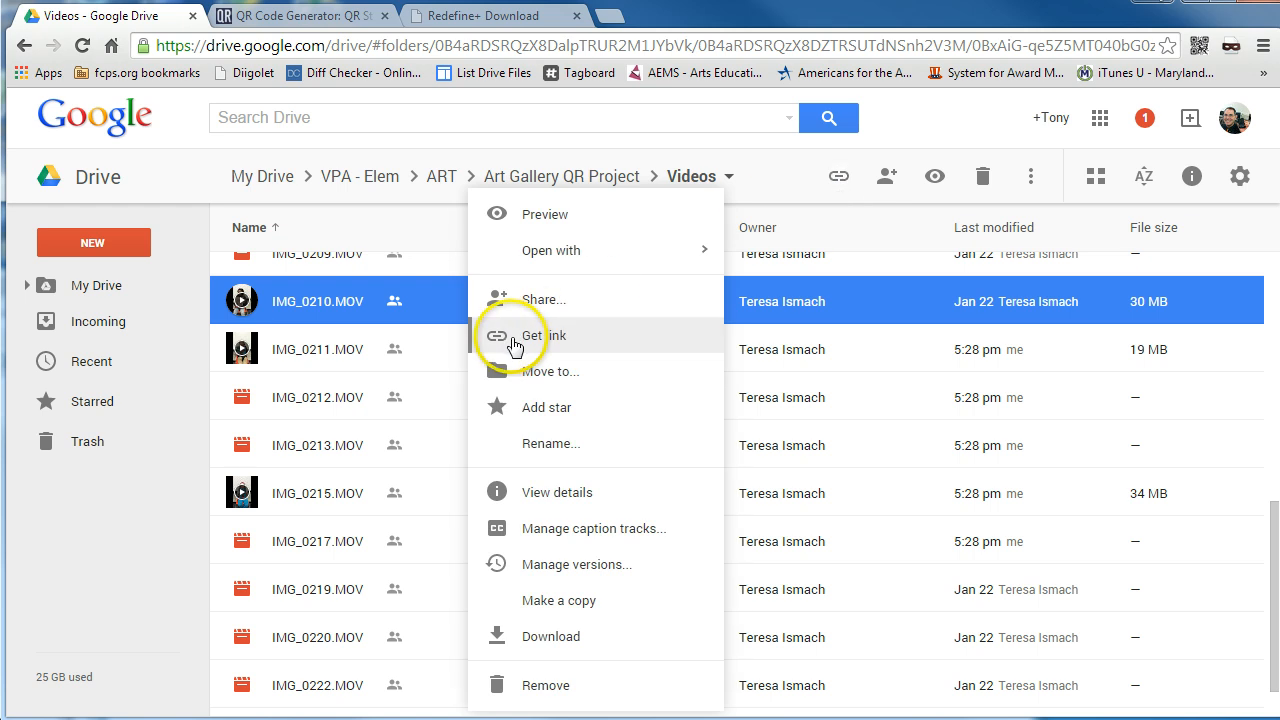
left_click(544, 336)
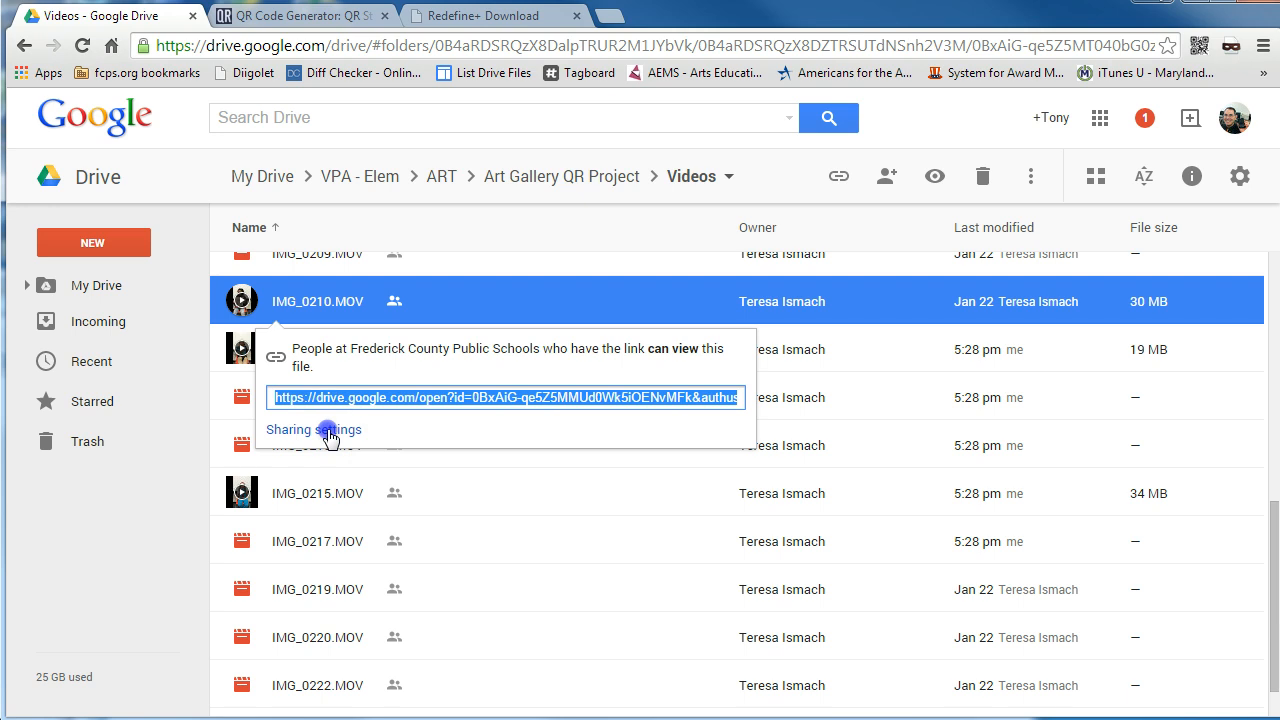
left_click(312, 428)
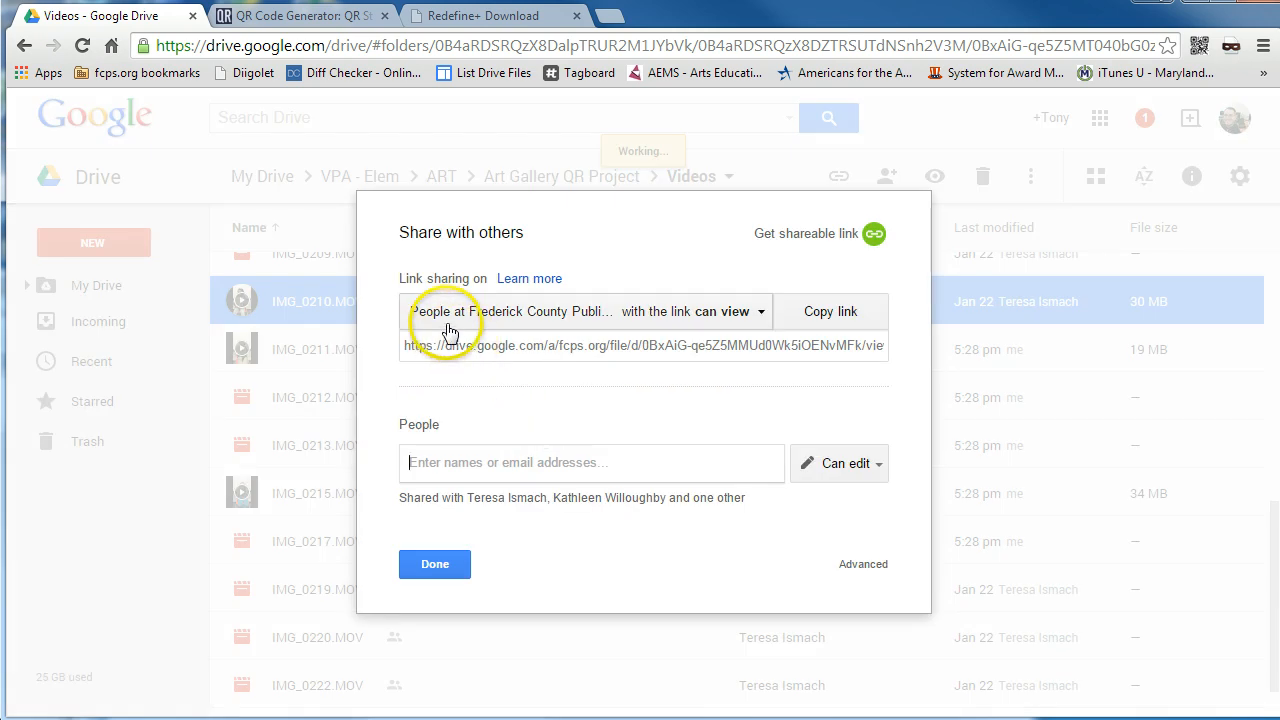
mouse_move(680, 292)
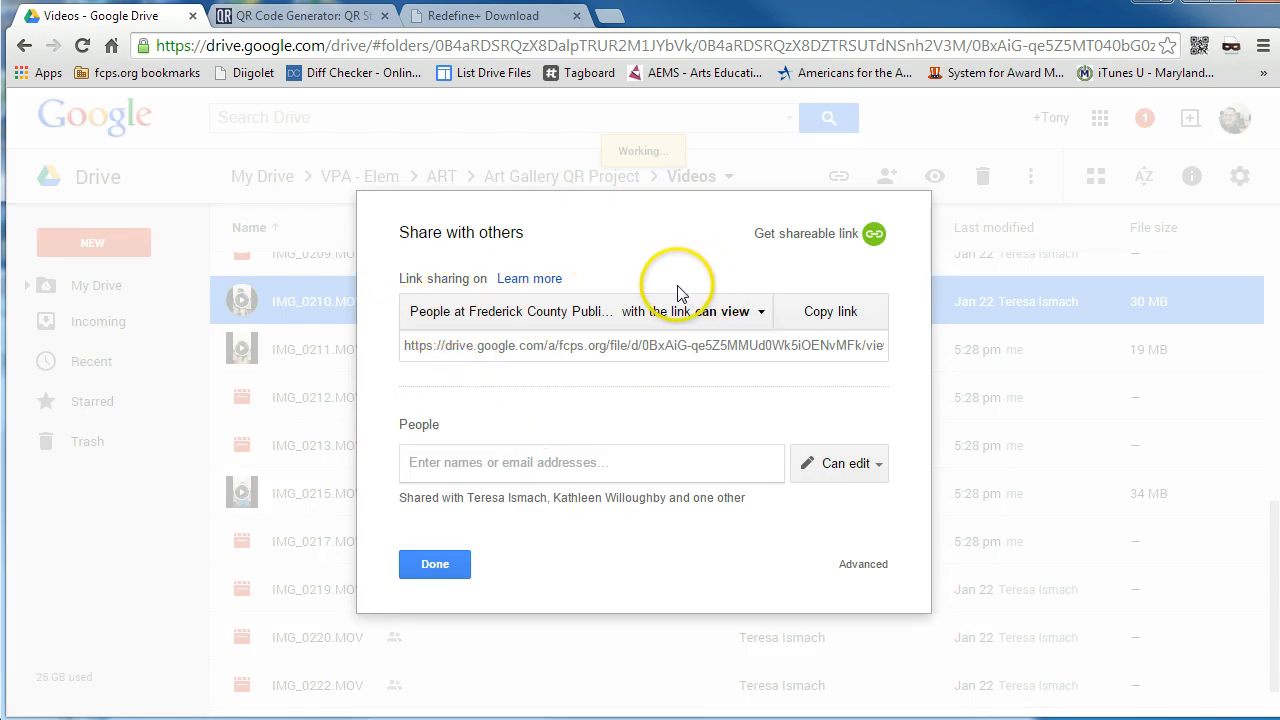
mouse_move(552, 328)
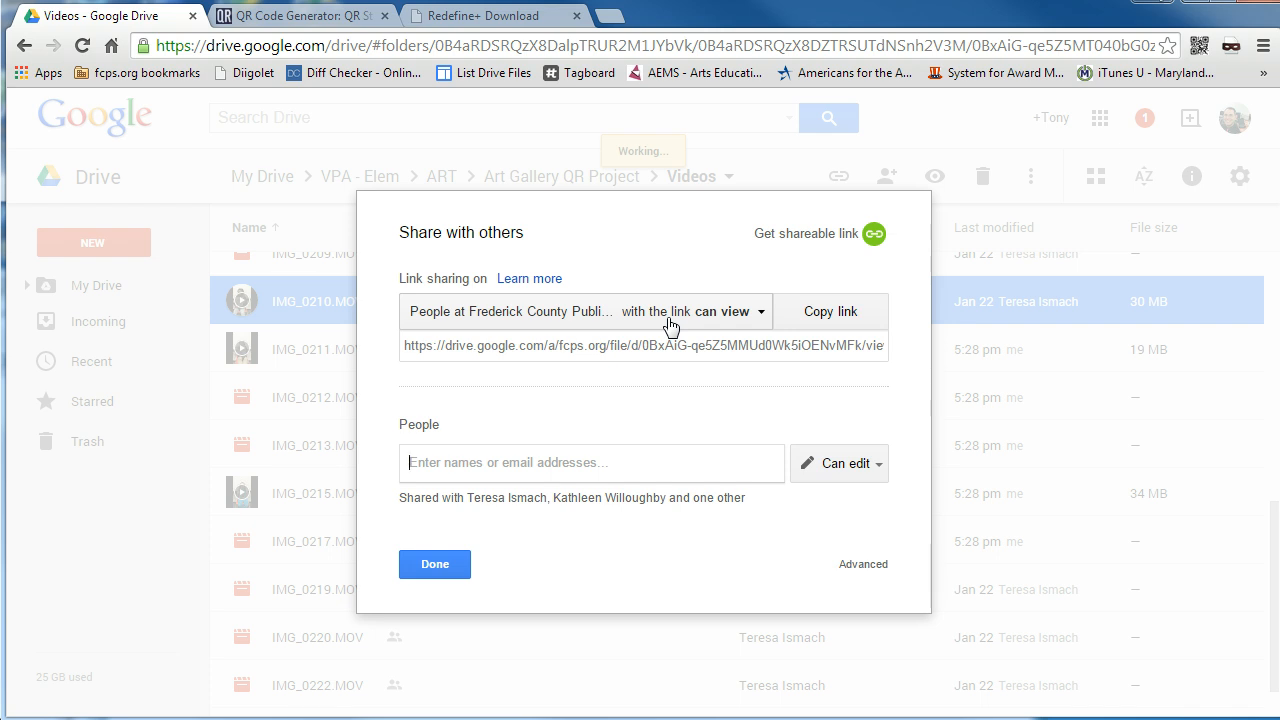
- Set link access to 'On - Anyone with the link' can view, copy the link, and finish with Done
left_click(862, 564)
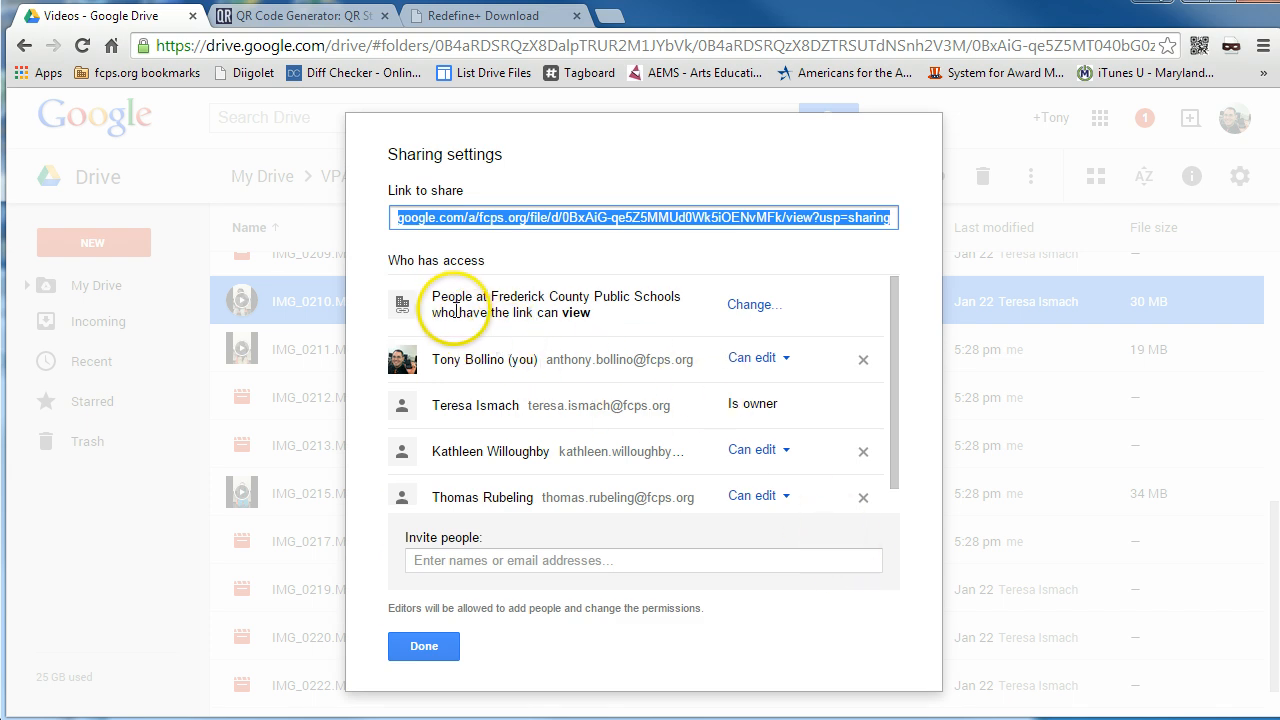
mouse_move(576, 304)
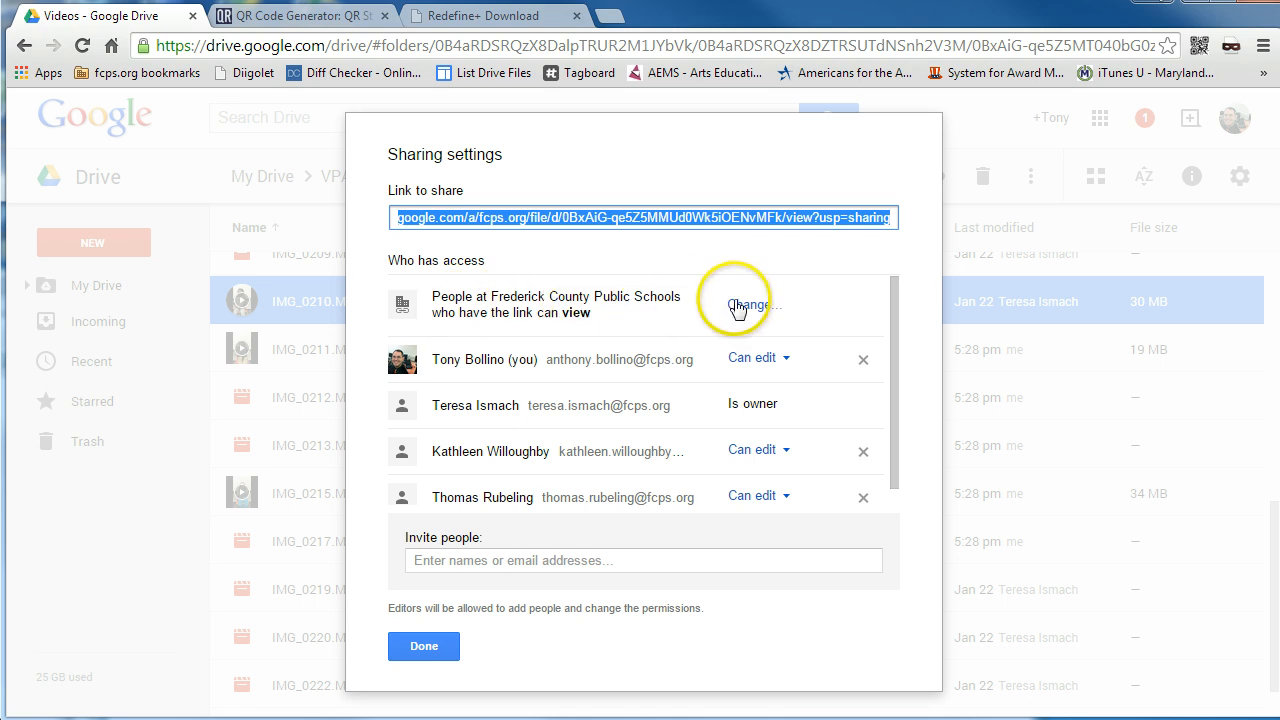
left_click(746, 304)
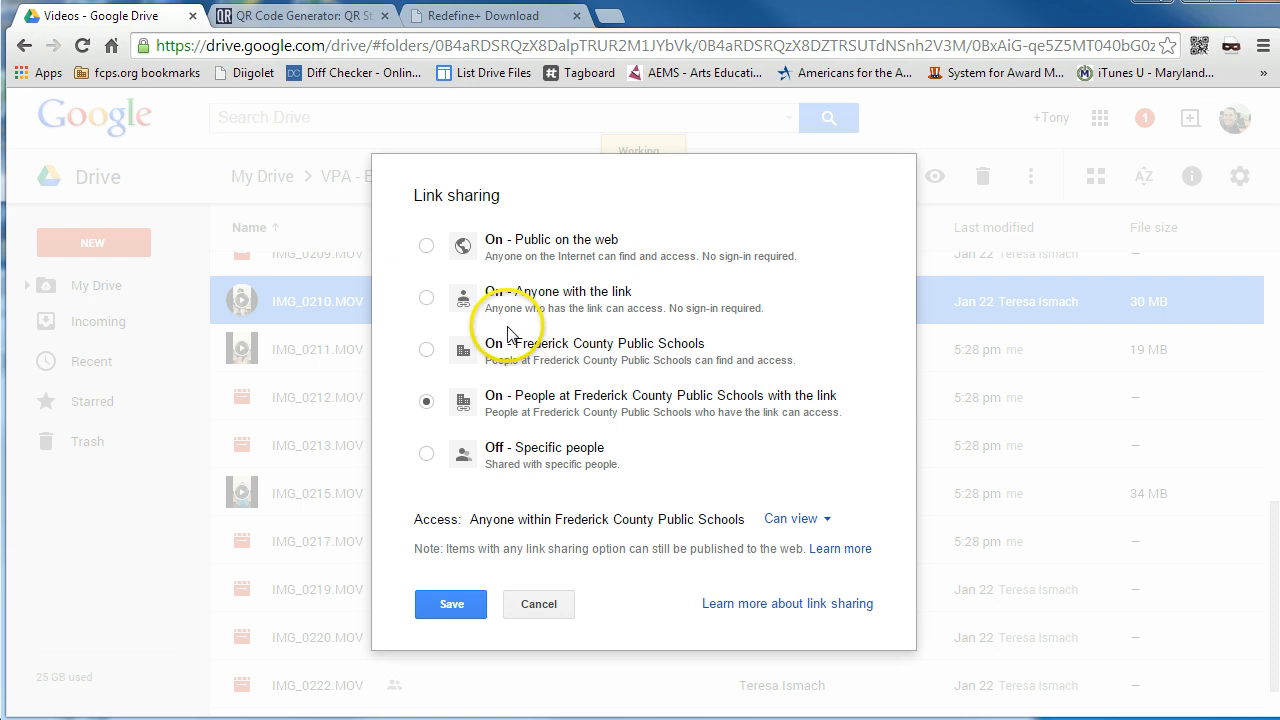
left_click(426, 298)
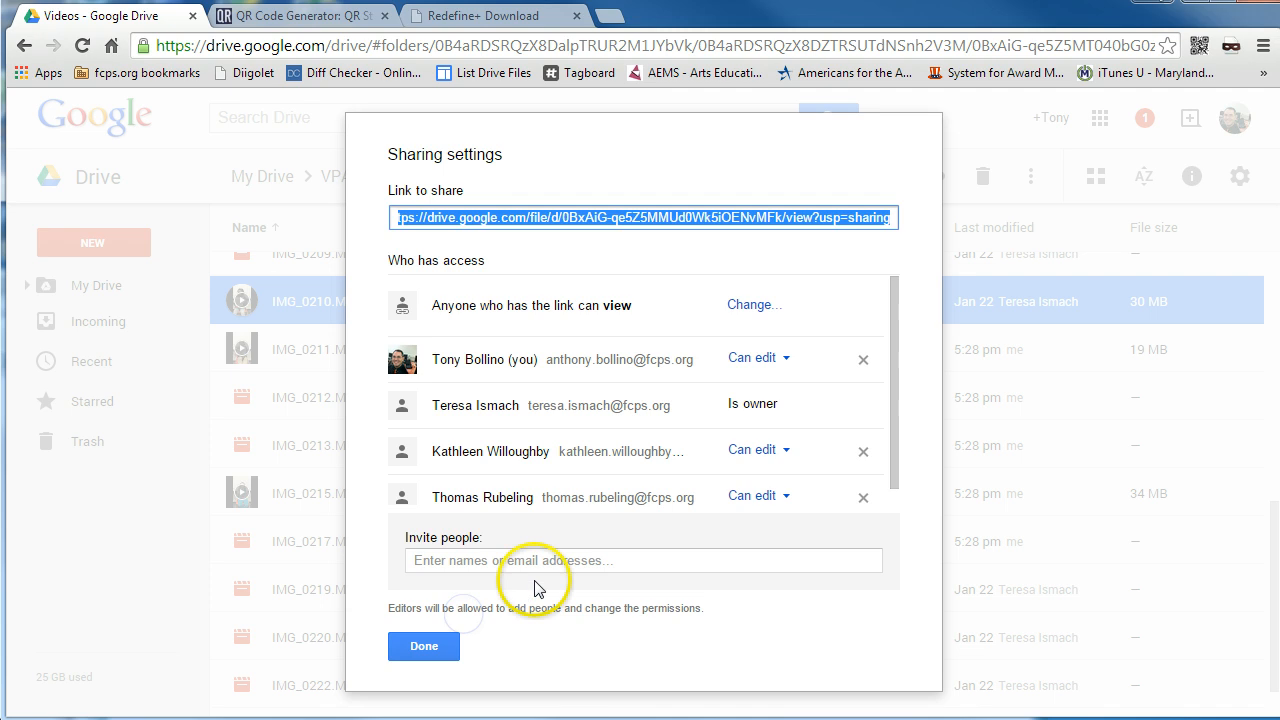
right_click(600, 216)
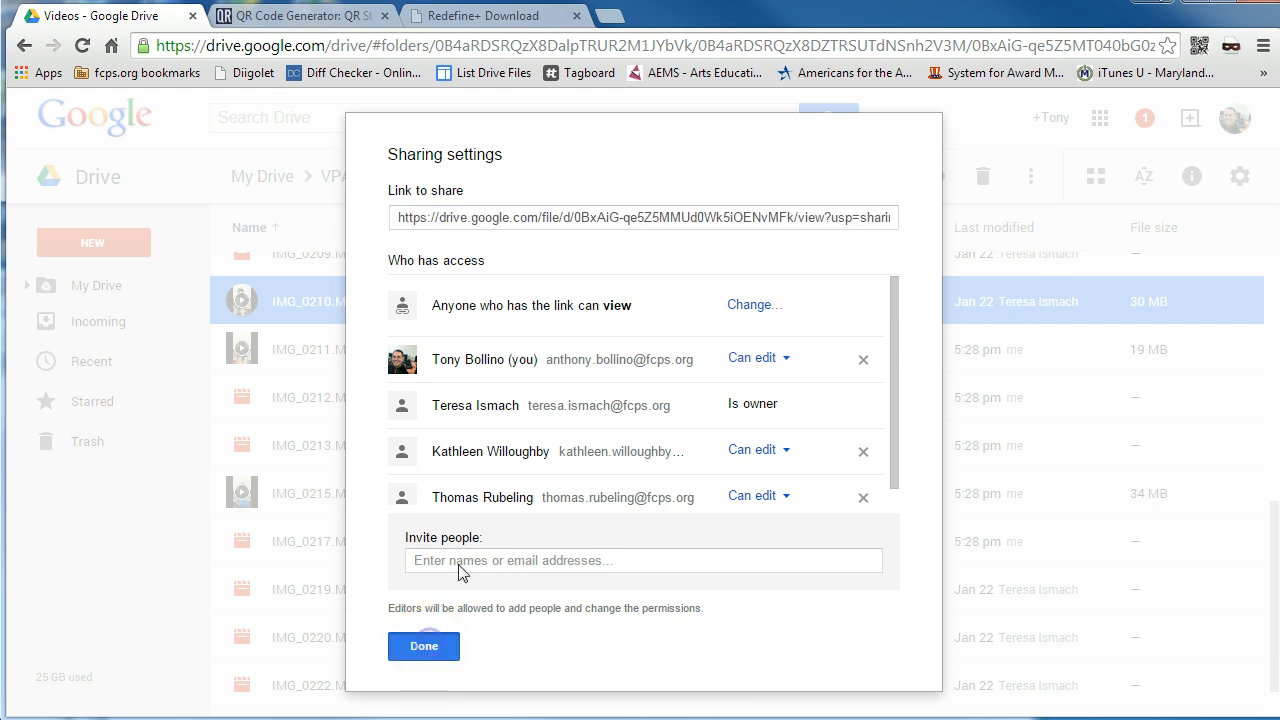
left_click(424, 646)
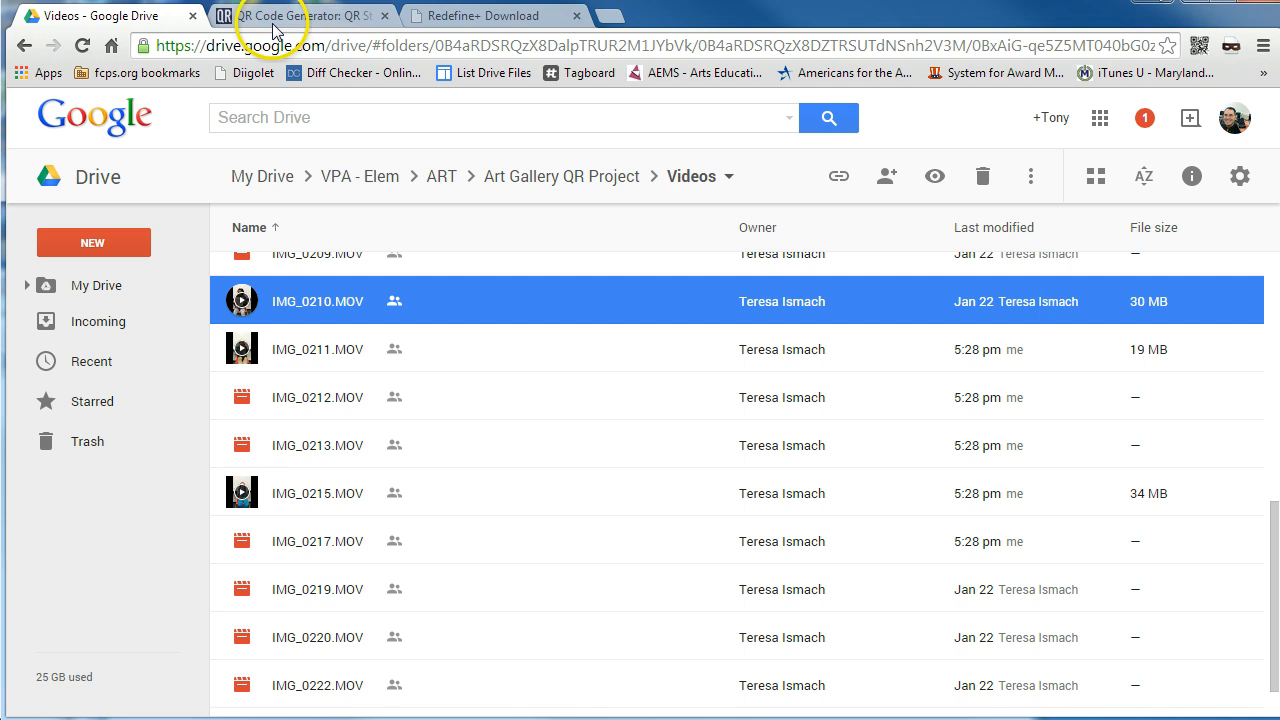
- Paste the Drive link as the Website URL in QR Stuff and download the QR code as a PNG
left_click(270, 16)
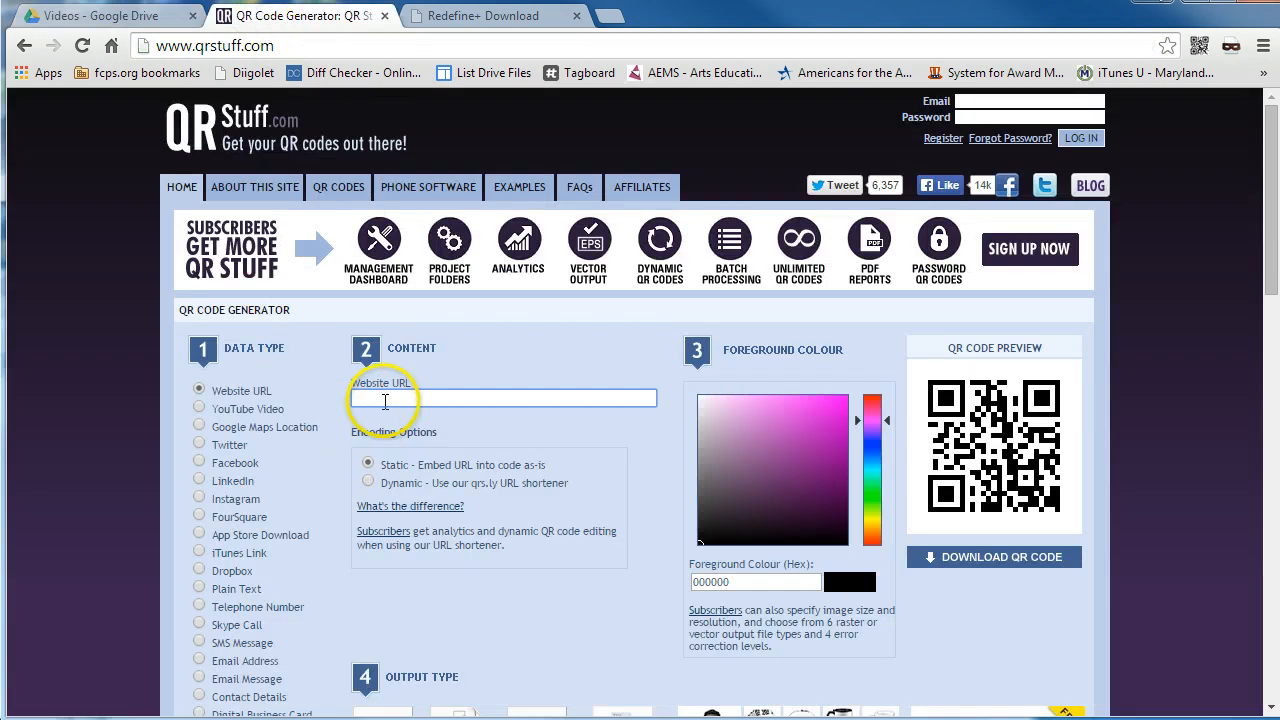
right_click(400, 398)
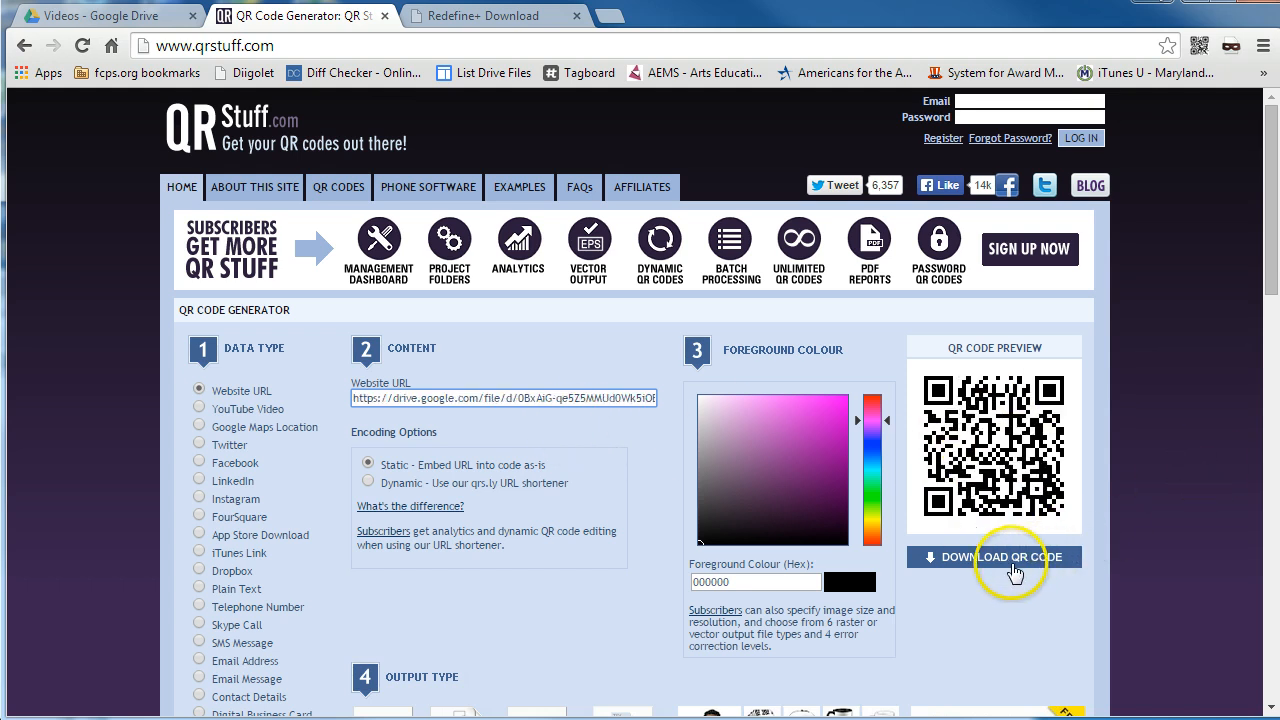
left_click(992, 556)
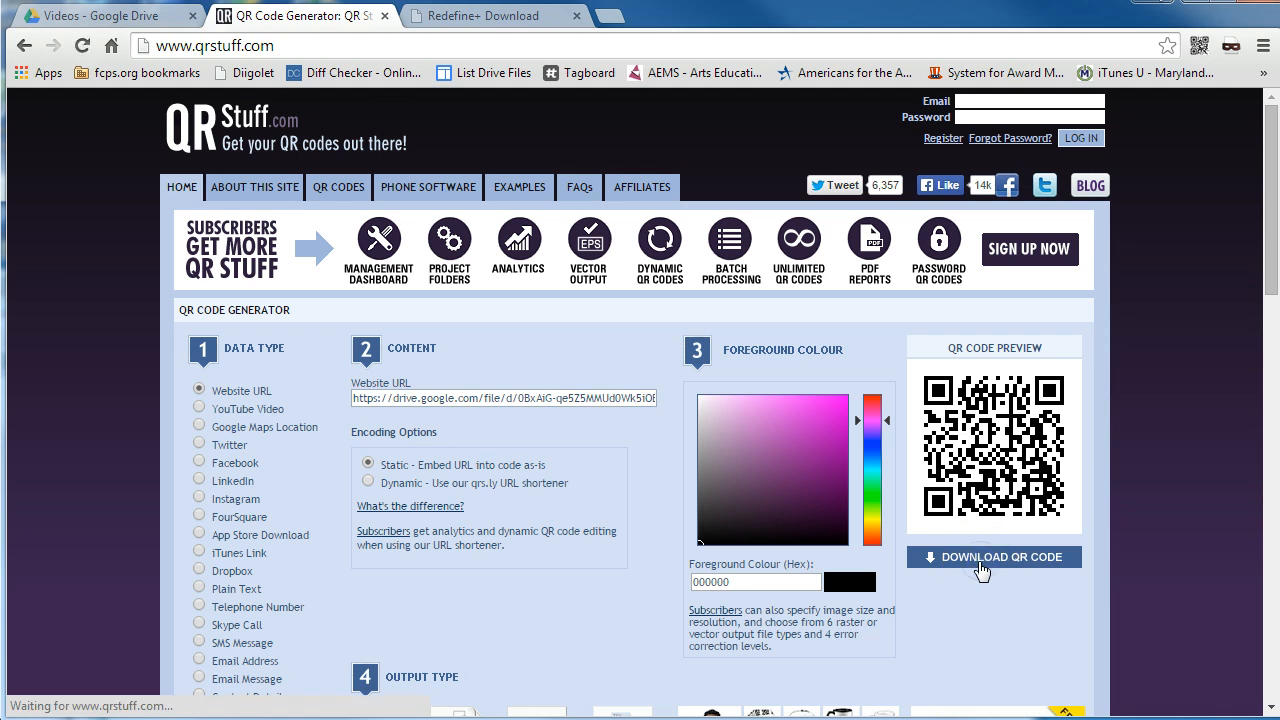
left_click(1000, 556)
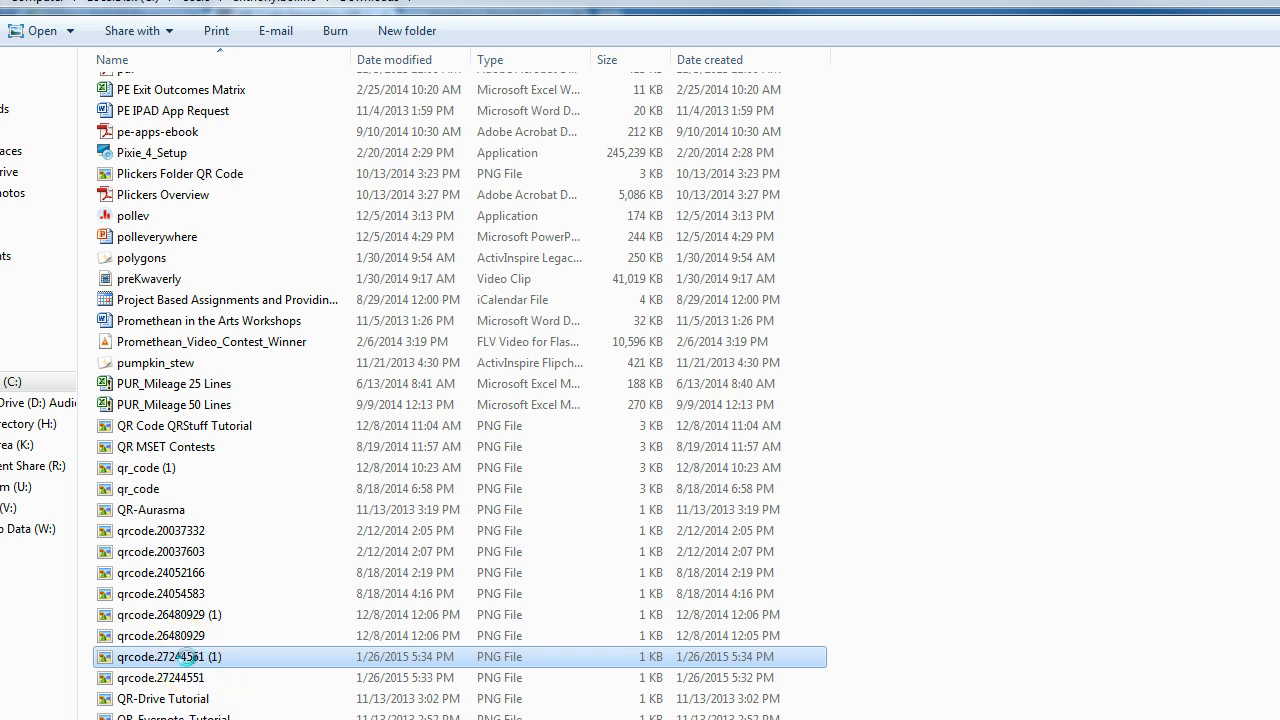
- Rename the downloaded qrcode PNG to 'Video-QR Code' and open it to view the code image
right_click(170, 656)
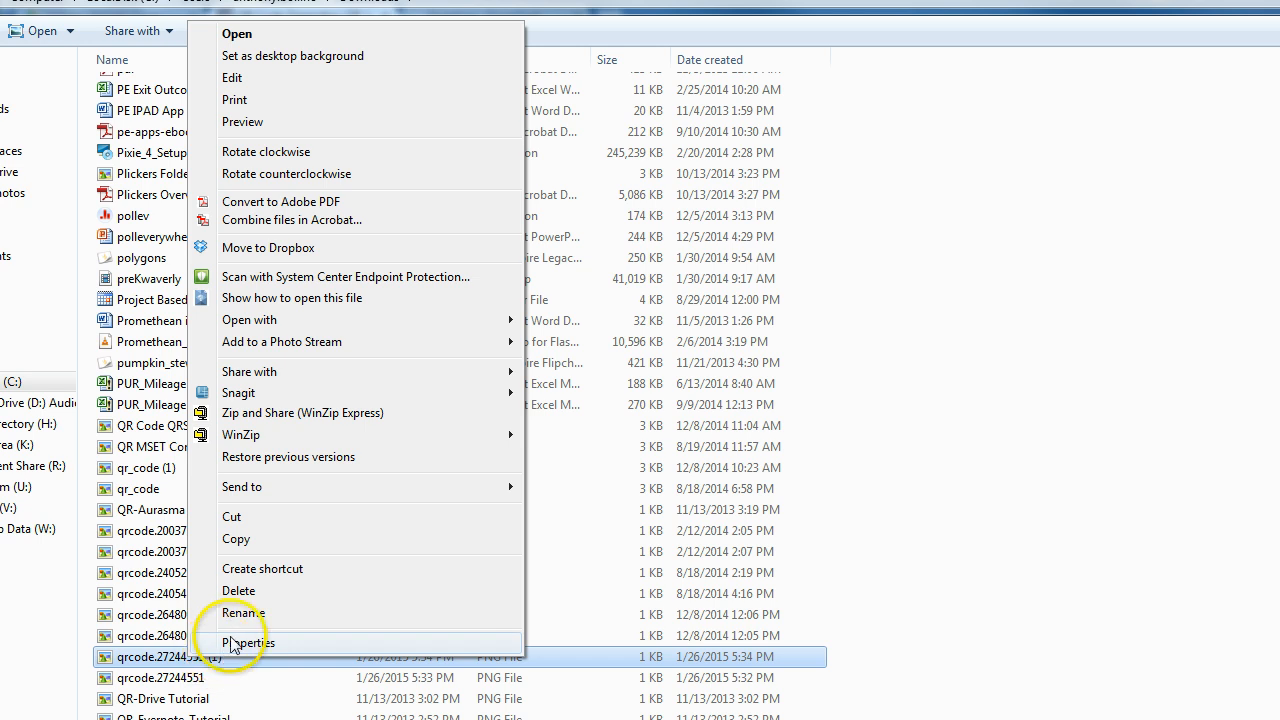
left_click(242, 612)
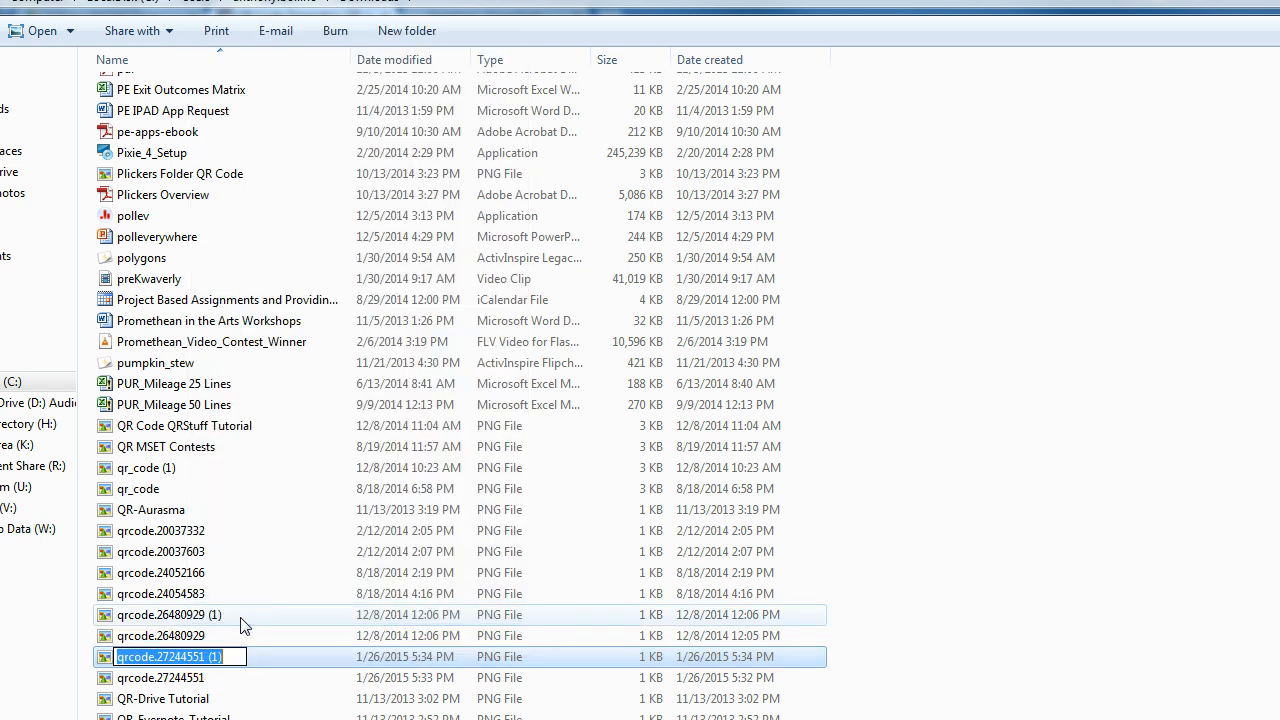
type("Video-")
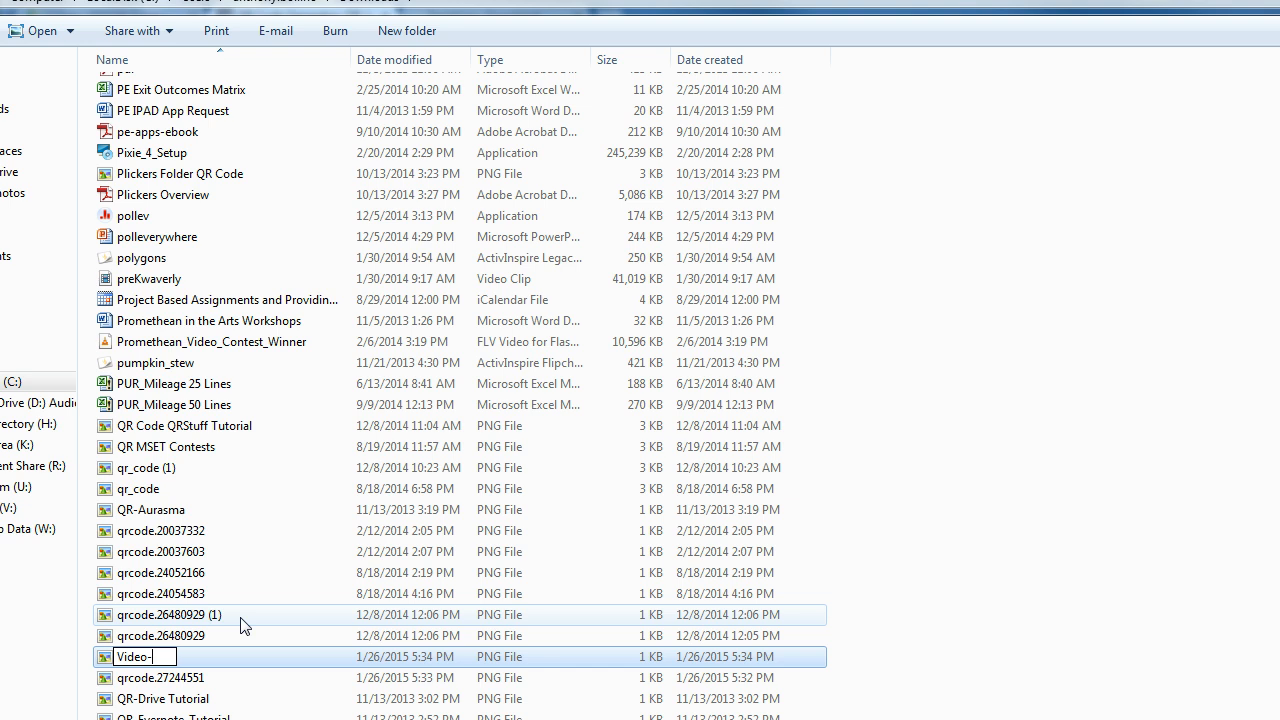
type("QR Code")
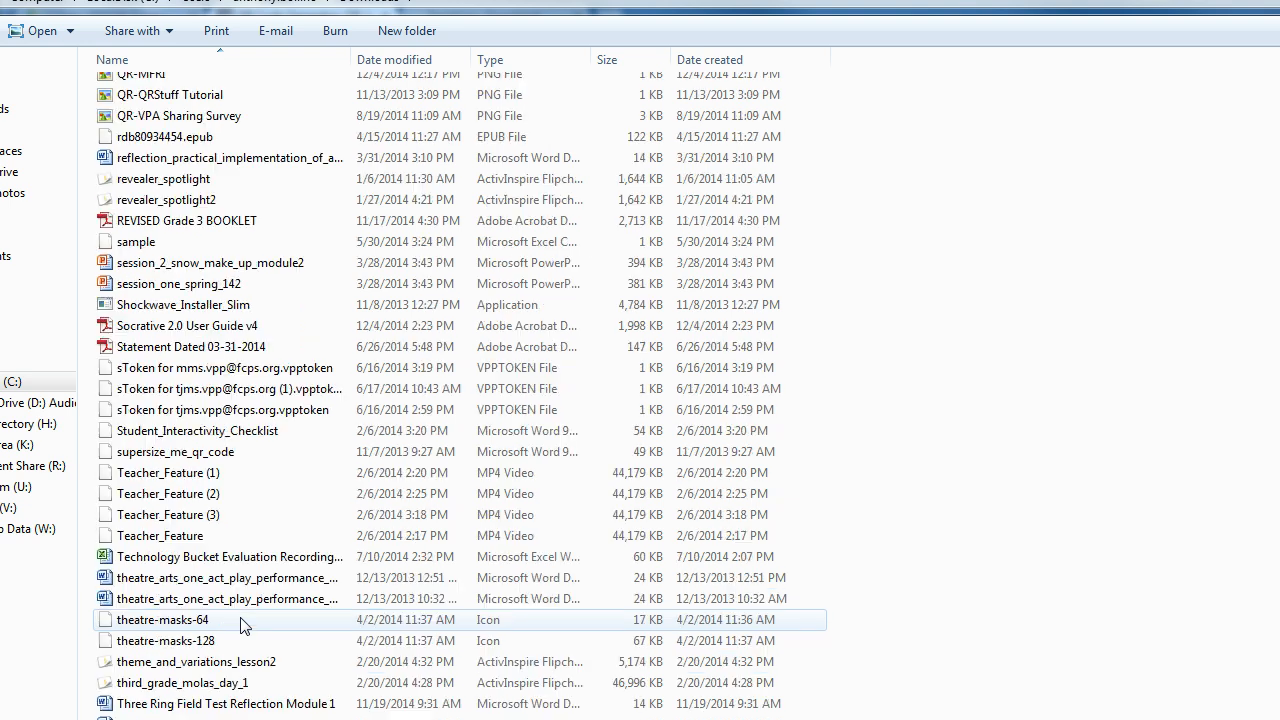
scroll("down", 3)
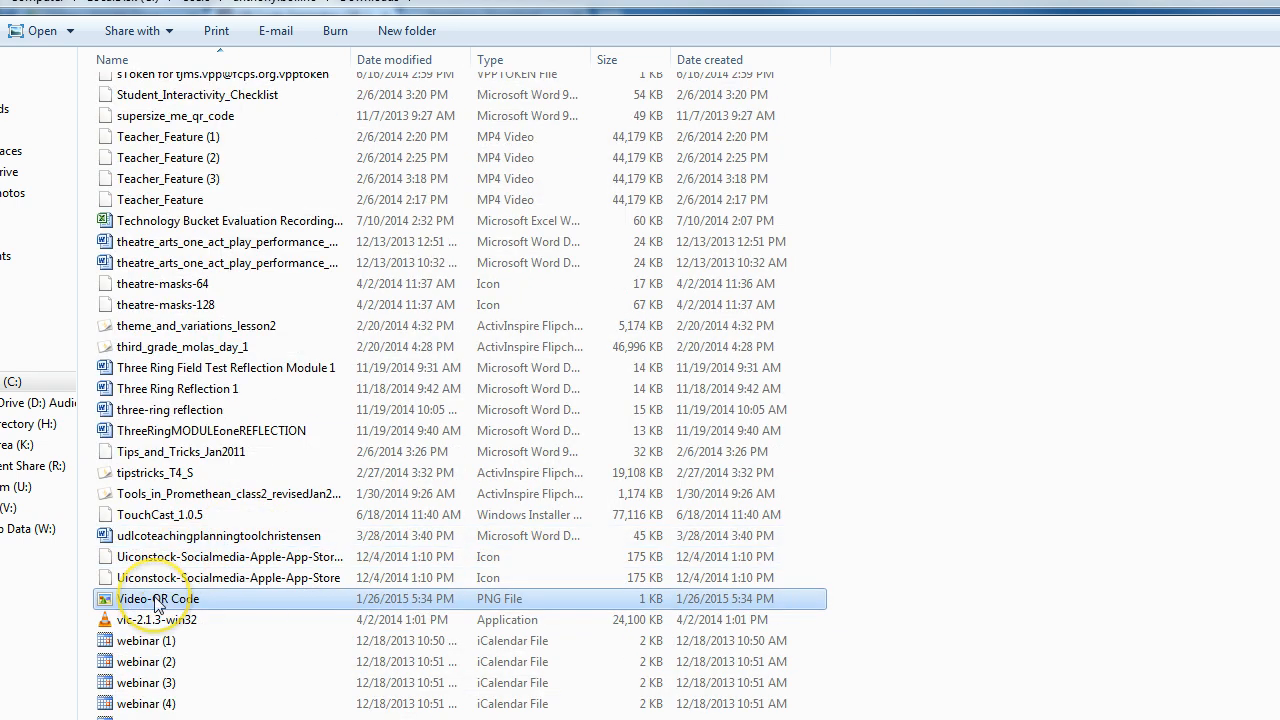
mouse_move(156, 604)
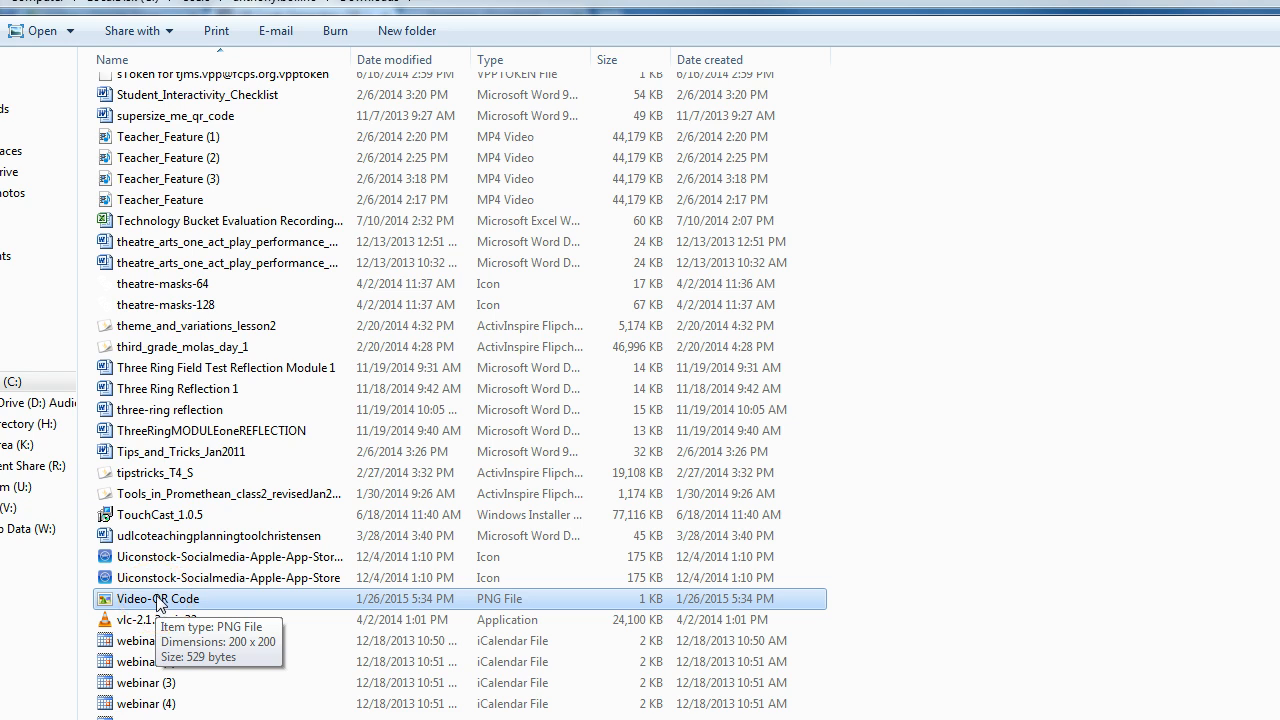
double_click(156, 598)
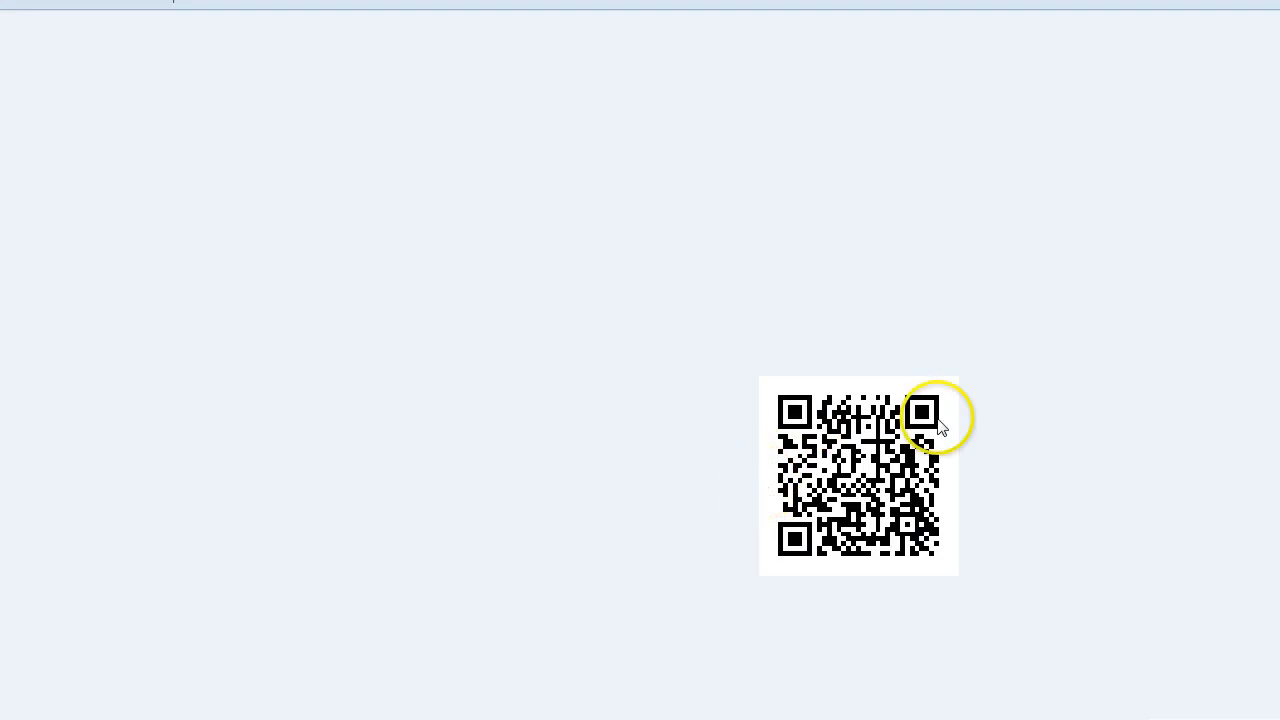